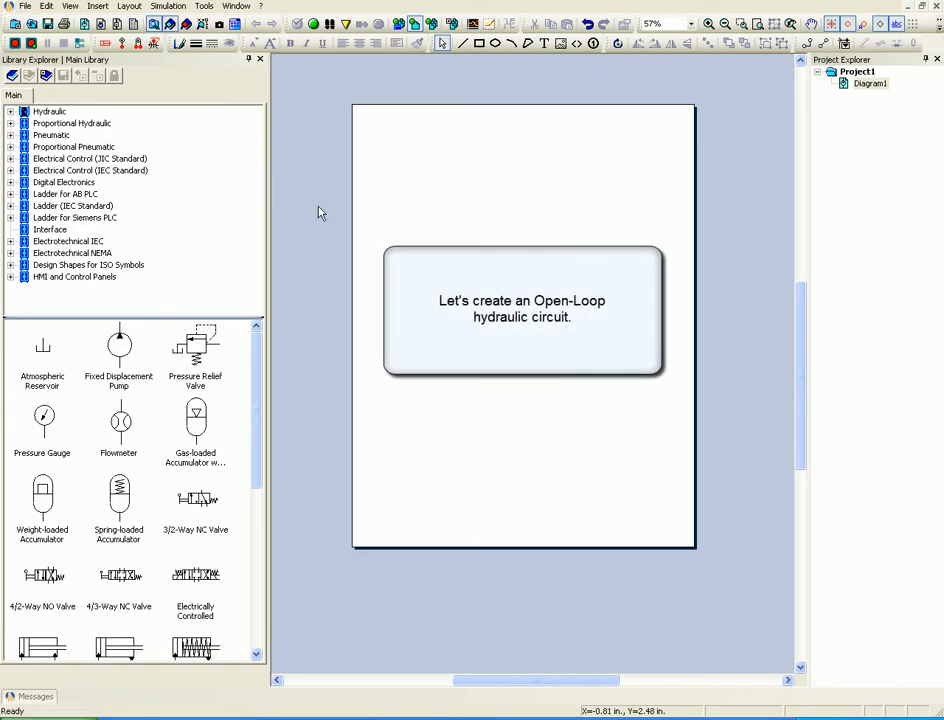
mouse_move(696, 192)
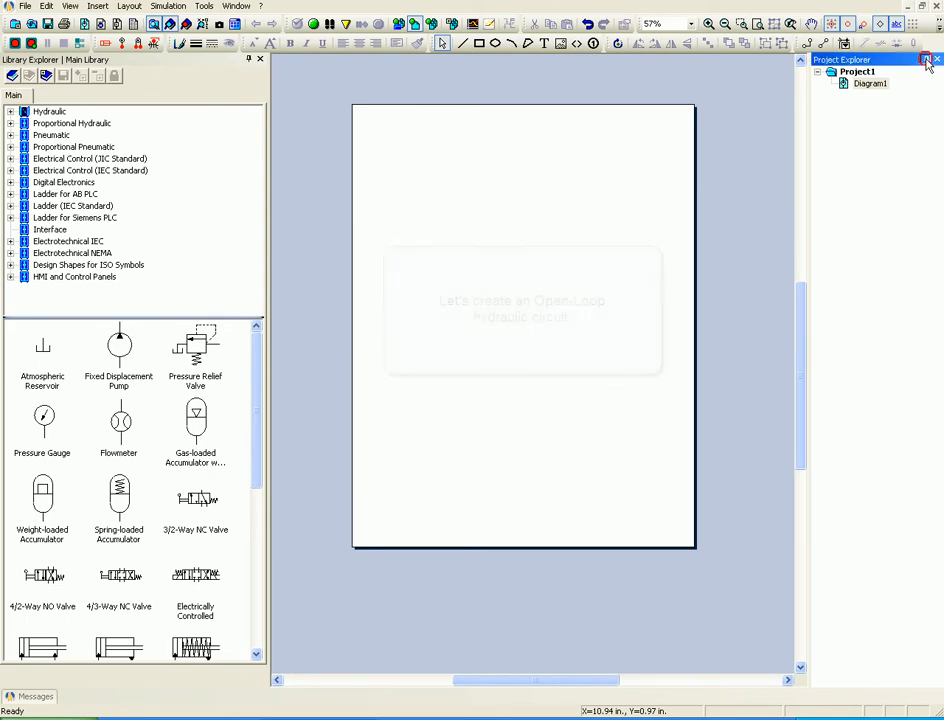
Dismiss the intro callout before placing the atmospheric reservoir on the blank page
click(936, 60)
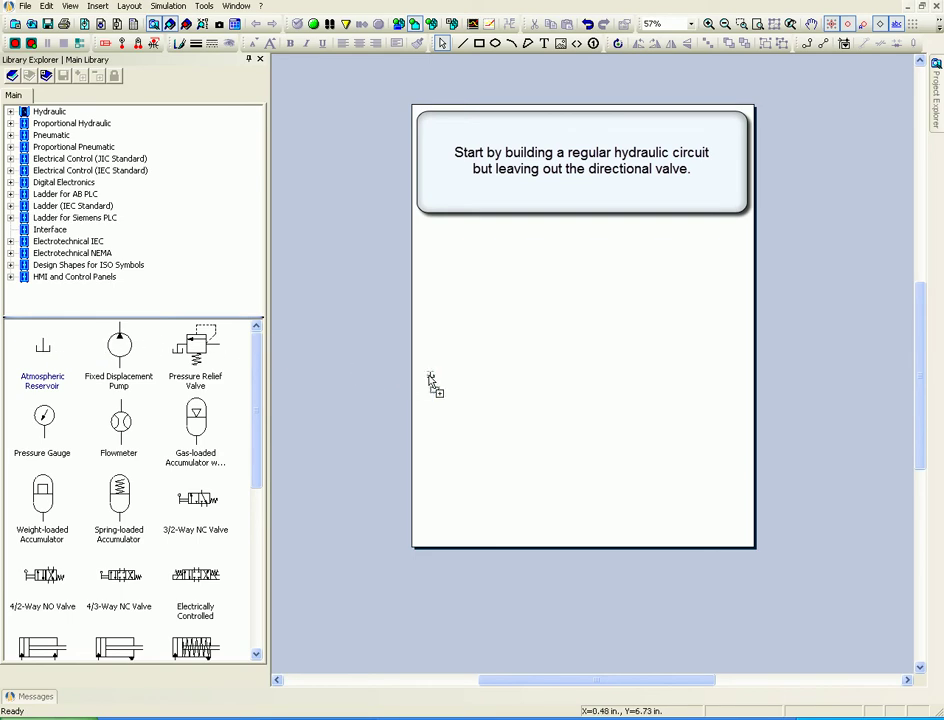
mouse_move(590, 478)
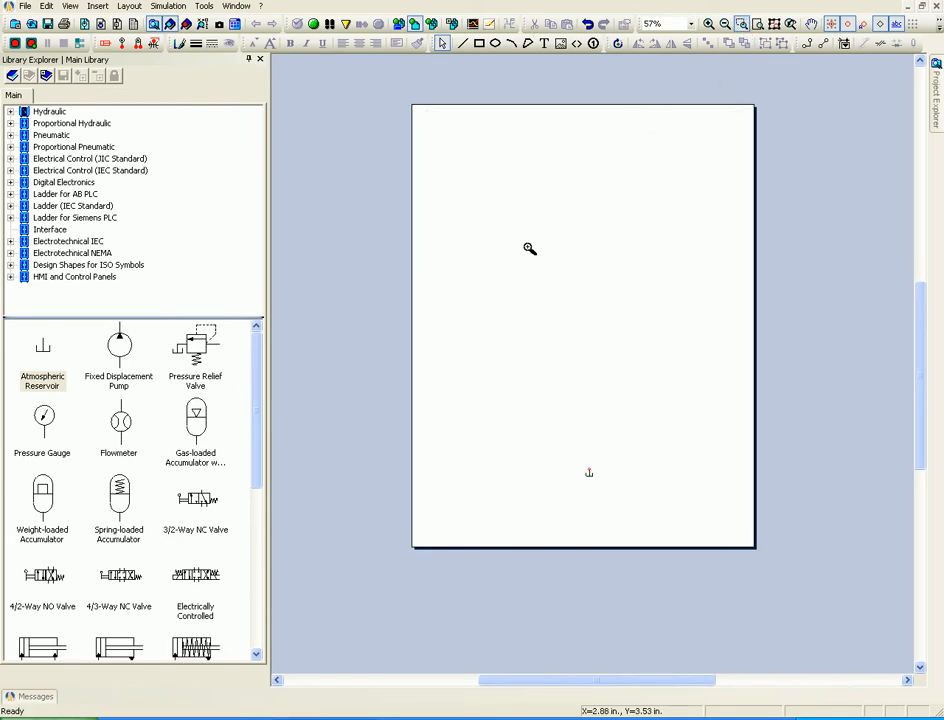
mouse_move(514, 262)
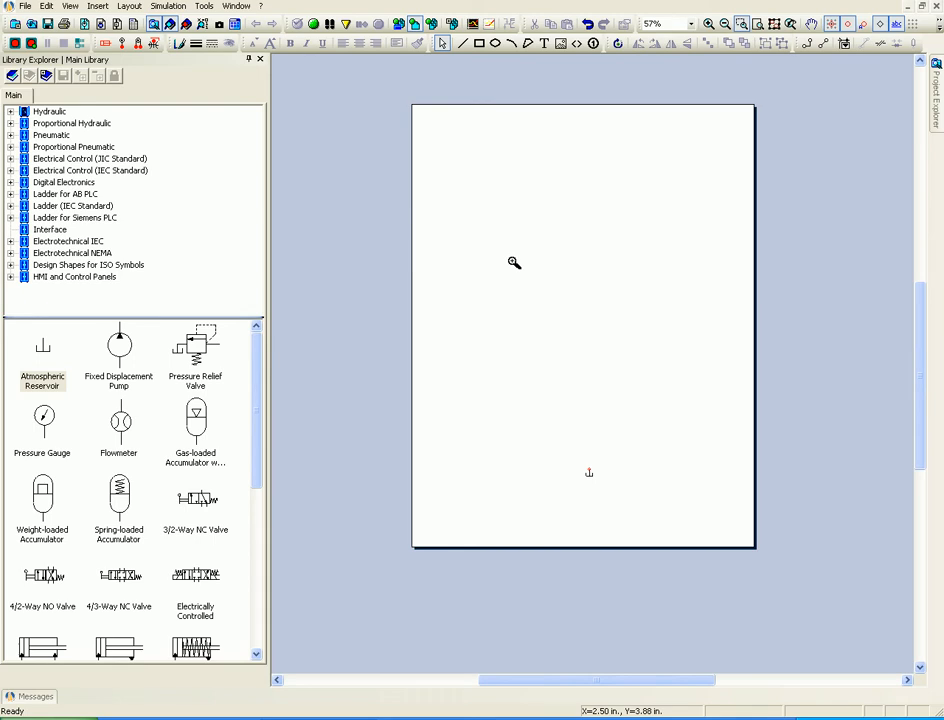
Place a fixed displacement pump, pressure relief valve and double-acting cylinder above the reservoir
drag(512, 262, 692, 490)
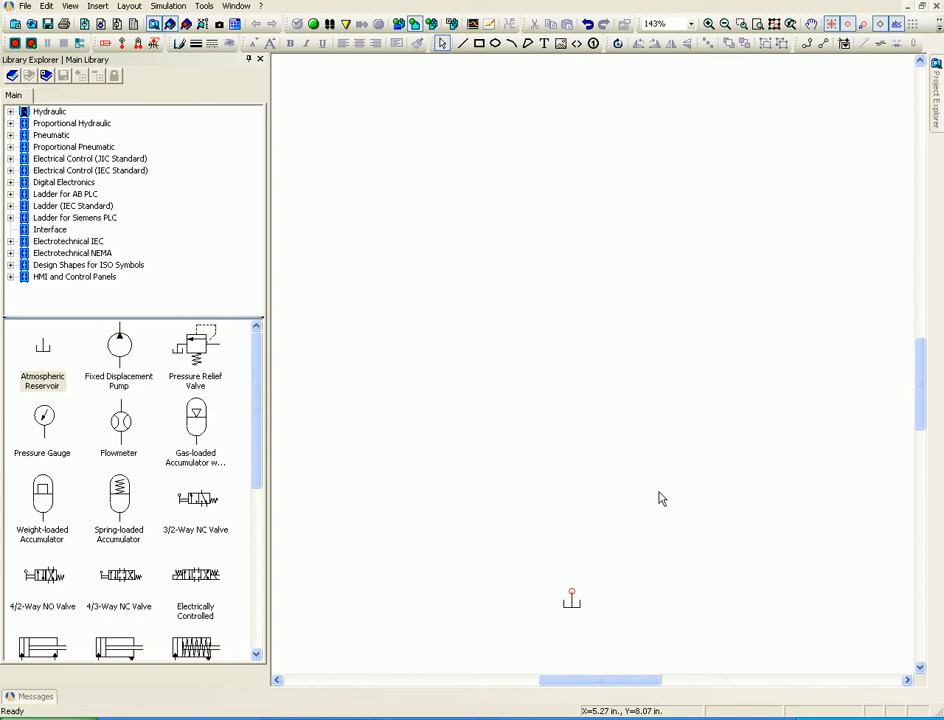
click(42, 344)
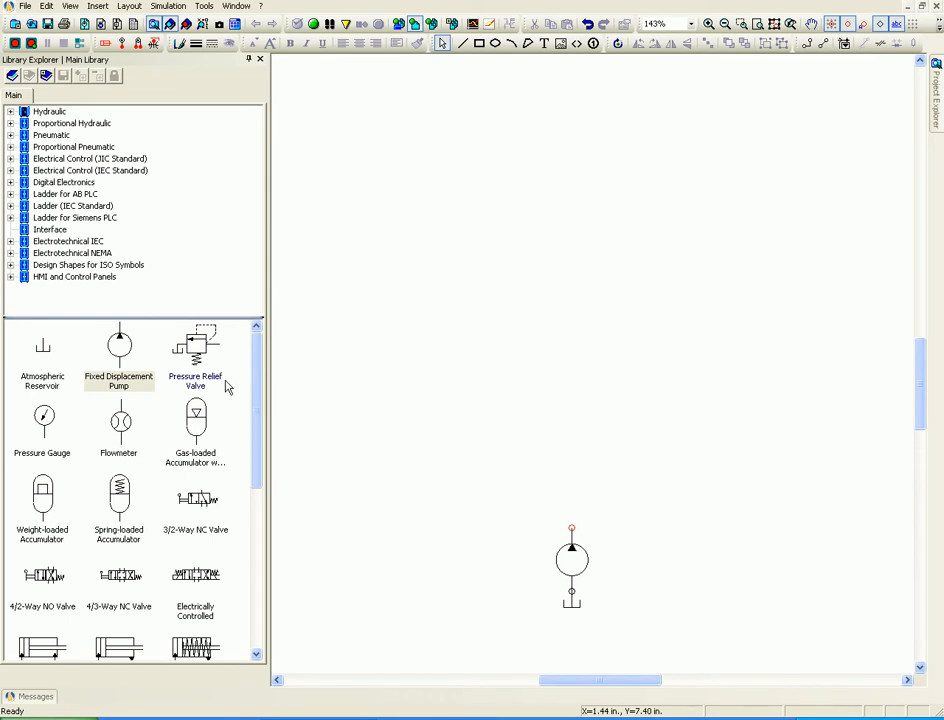
drag(120, 344, 516, 492)
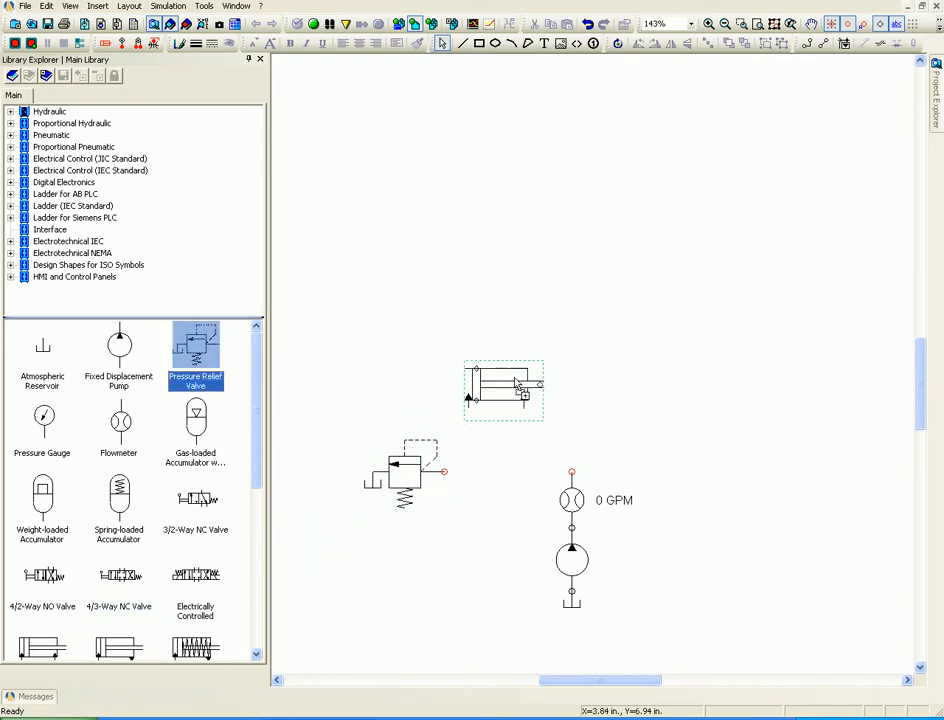
drag(504, 390, 584, 240)
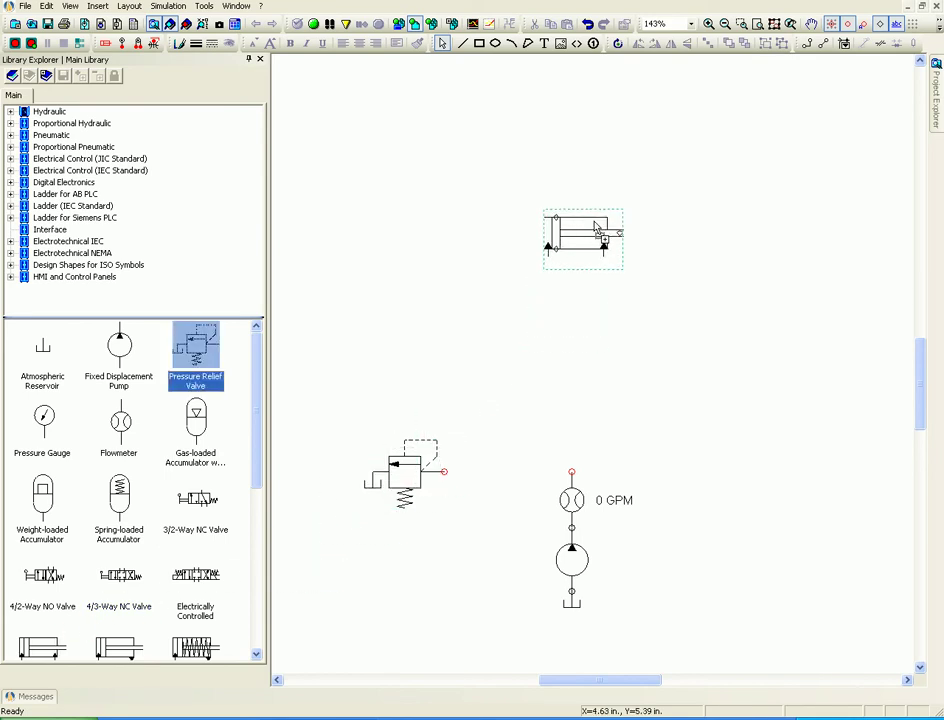
Connect the pressure relief valve into the pump's pressure line
click(572, 324)
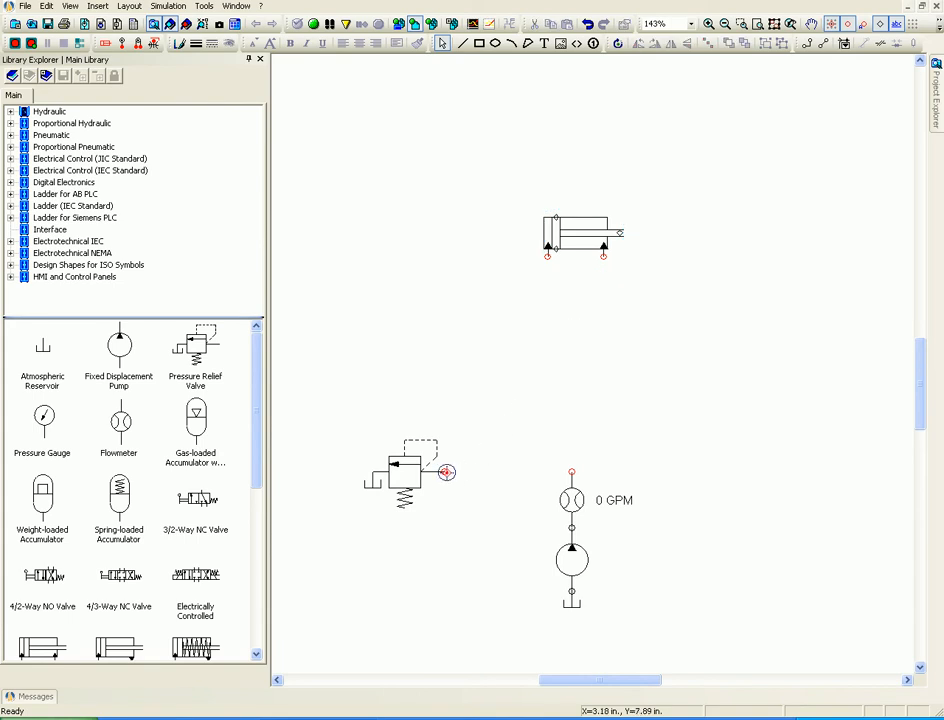
drag(448, 472, 572, 472)
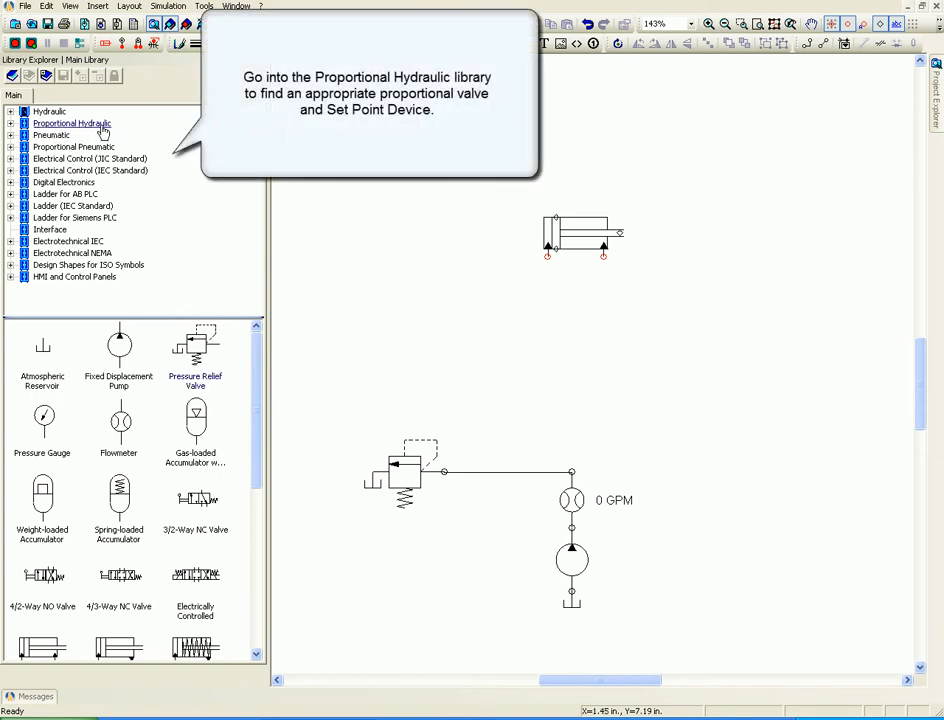
Place a 4/3 electrically controlled valve from the Proportional Hydraulic library below the cylinder
click(72, 124)
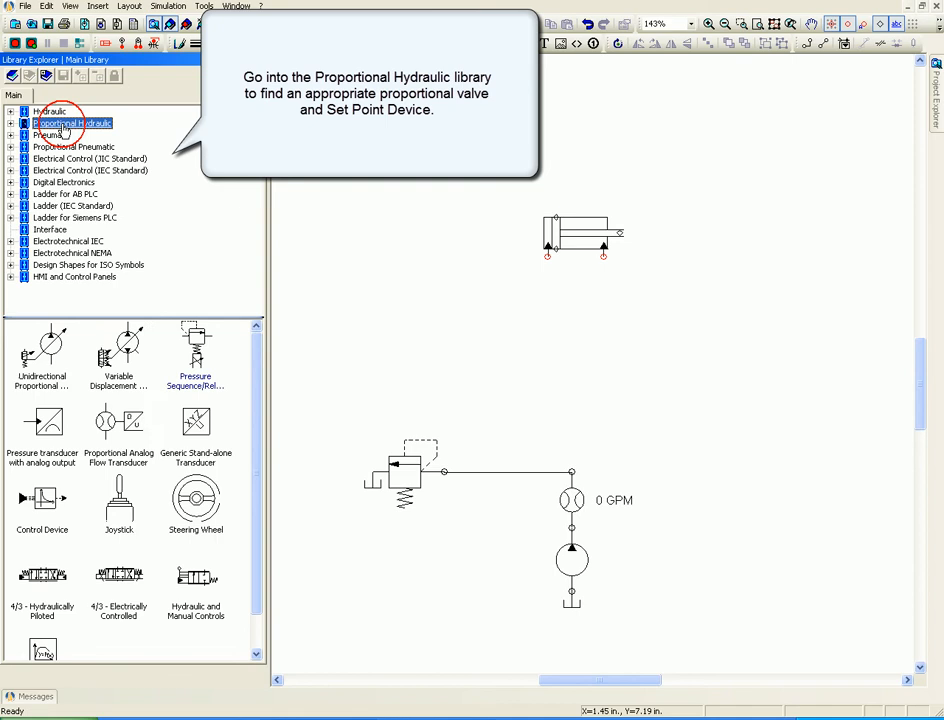
mouse_move(56, 456)
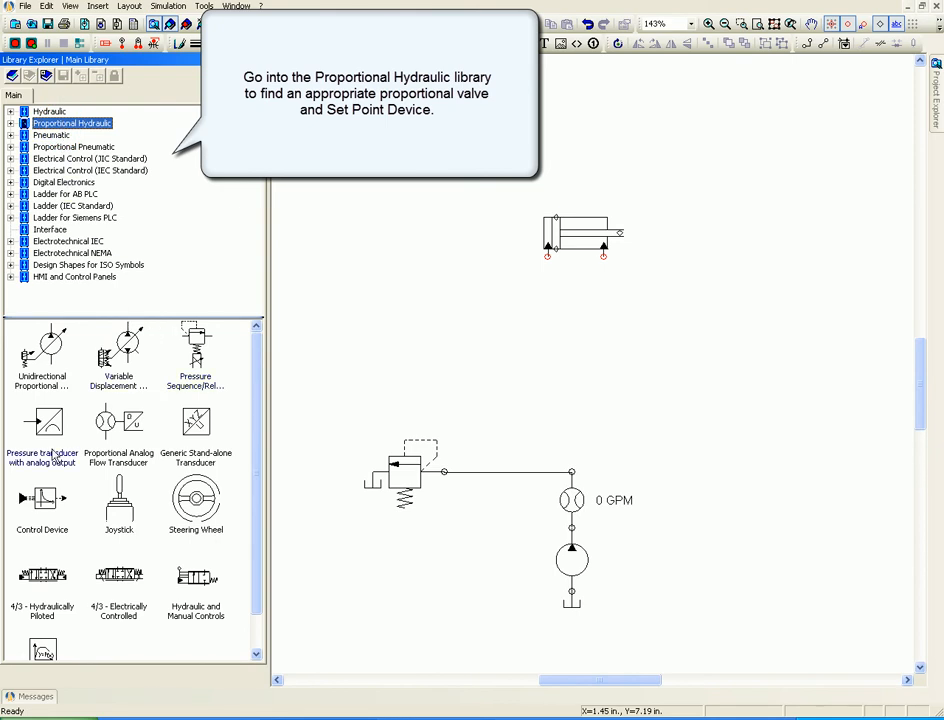
mouse_move(238, 432)
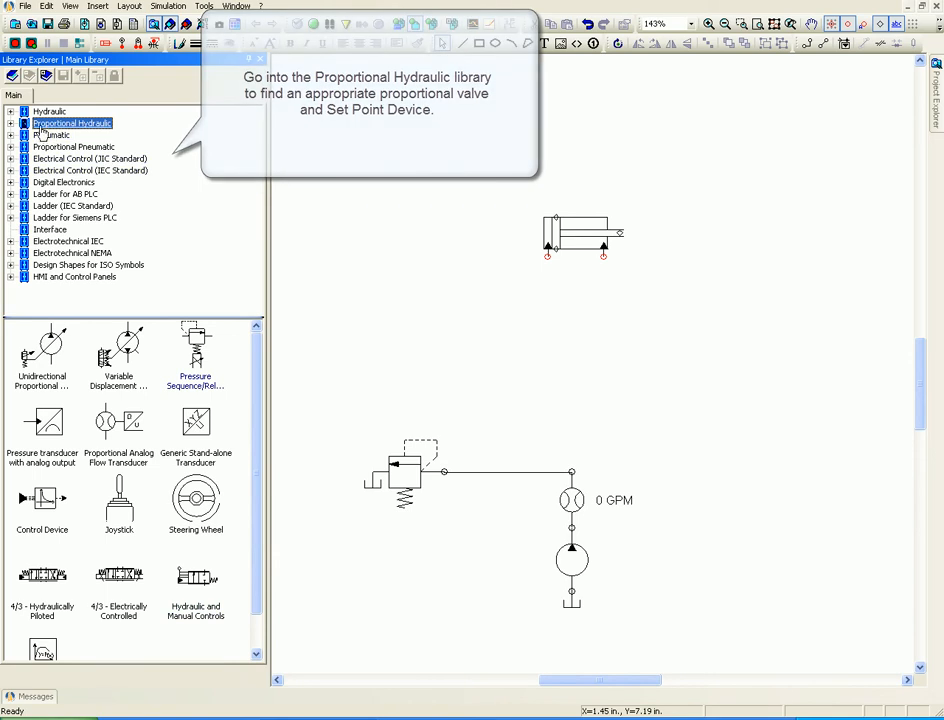
click(10, 124)
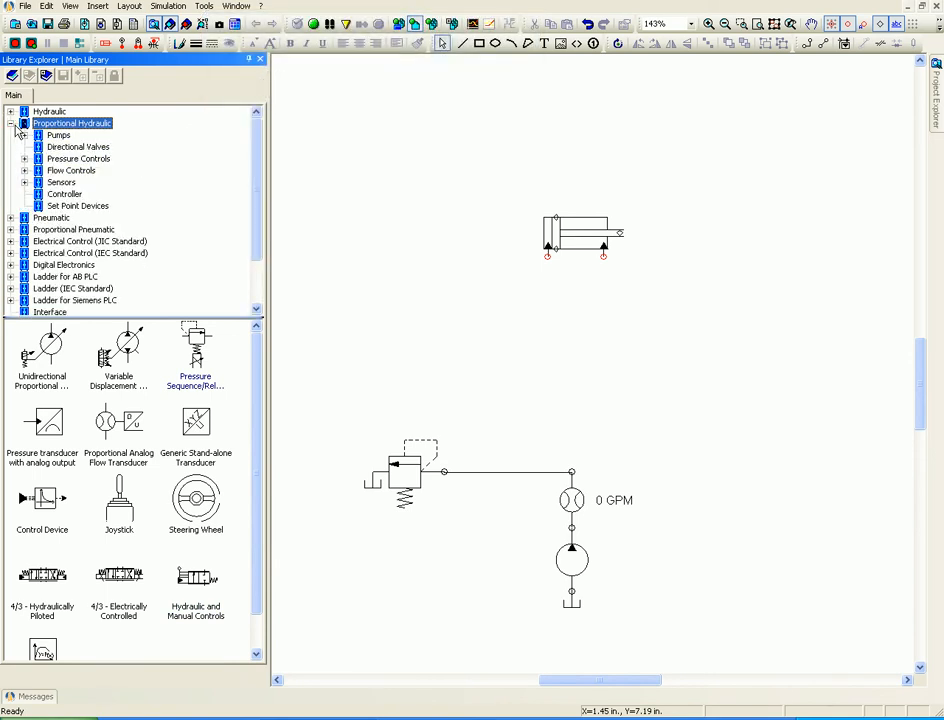
click(64, 194)
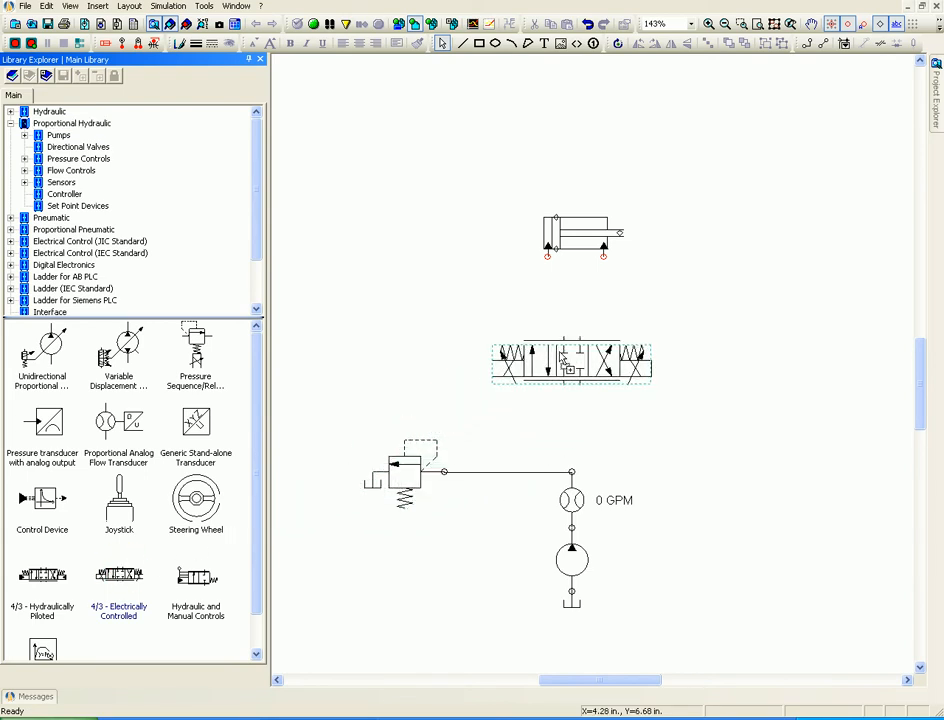
Pipe the valve to the cylinder ports and pump line, ending the return line at a tank
click(570, 364)
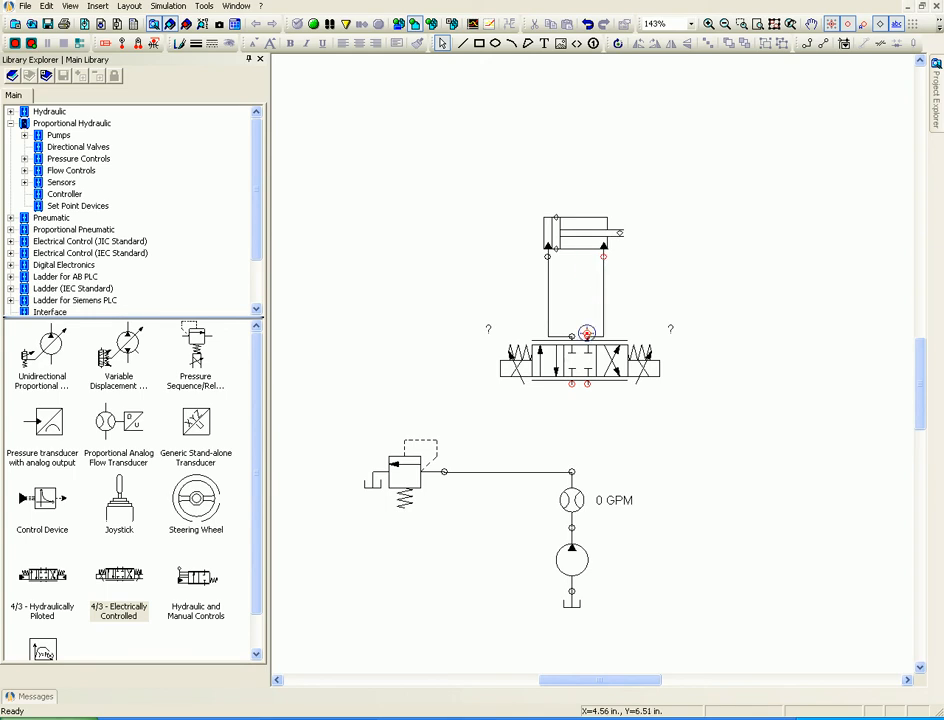
click(572, 384)
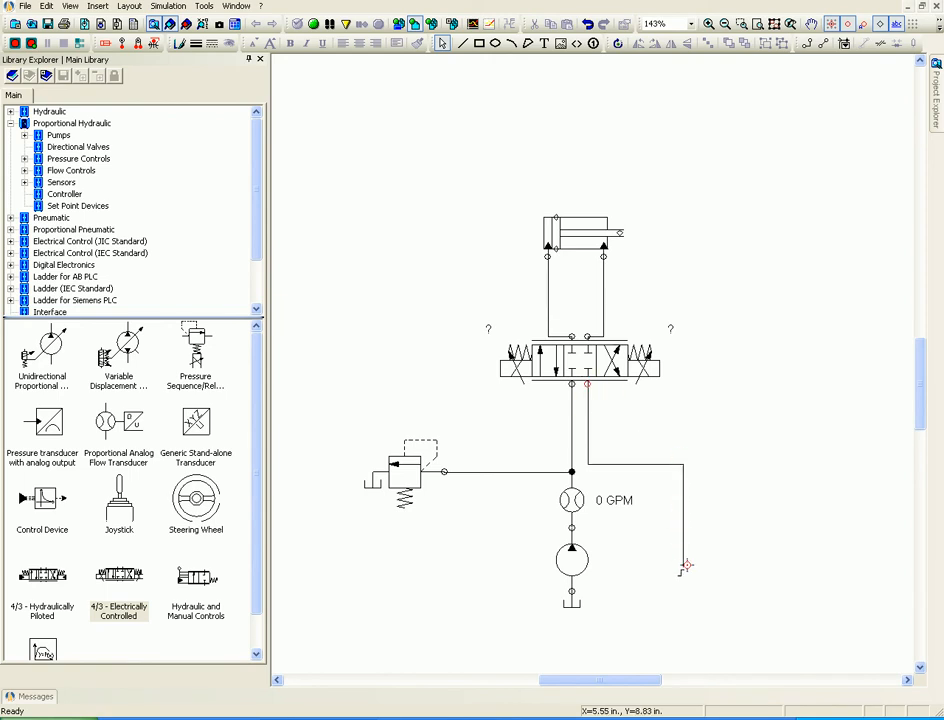
drag(684, 564, 570, 590)
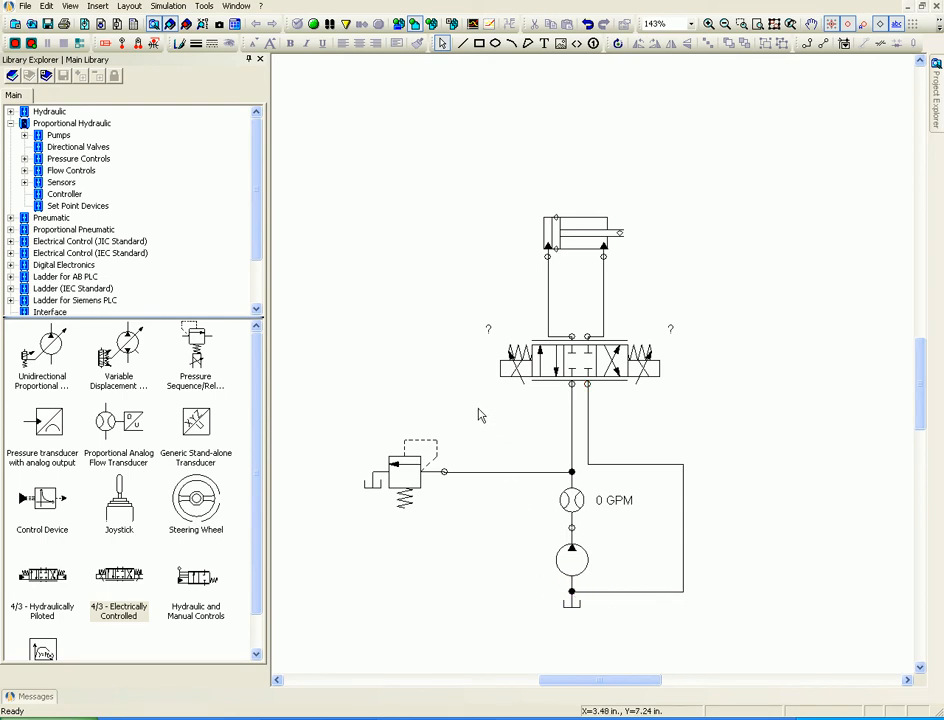
mouse_move(460, 374)
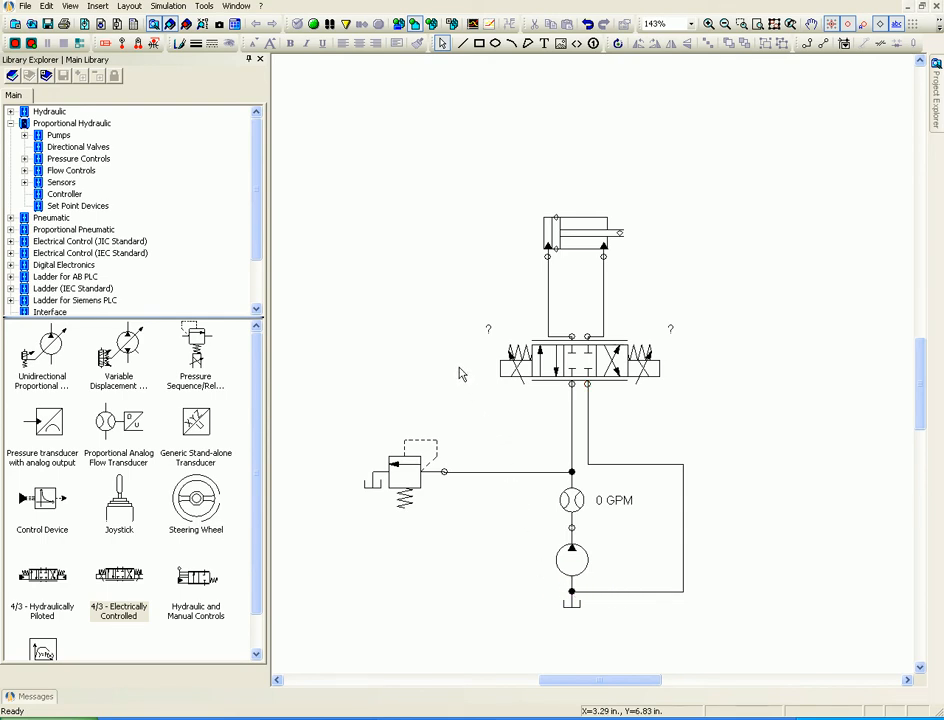
mouse_move(152, 482)
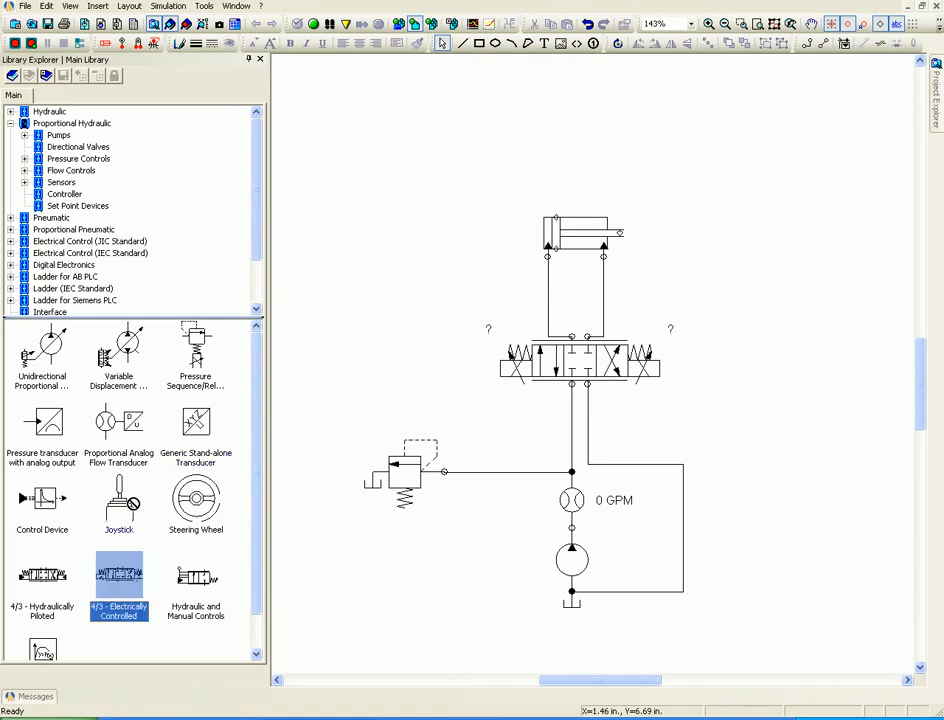
Place a Joystick set point device above-left of the cylinder, then select the directional valve
drag(118, 500, 376, 196)
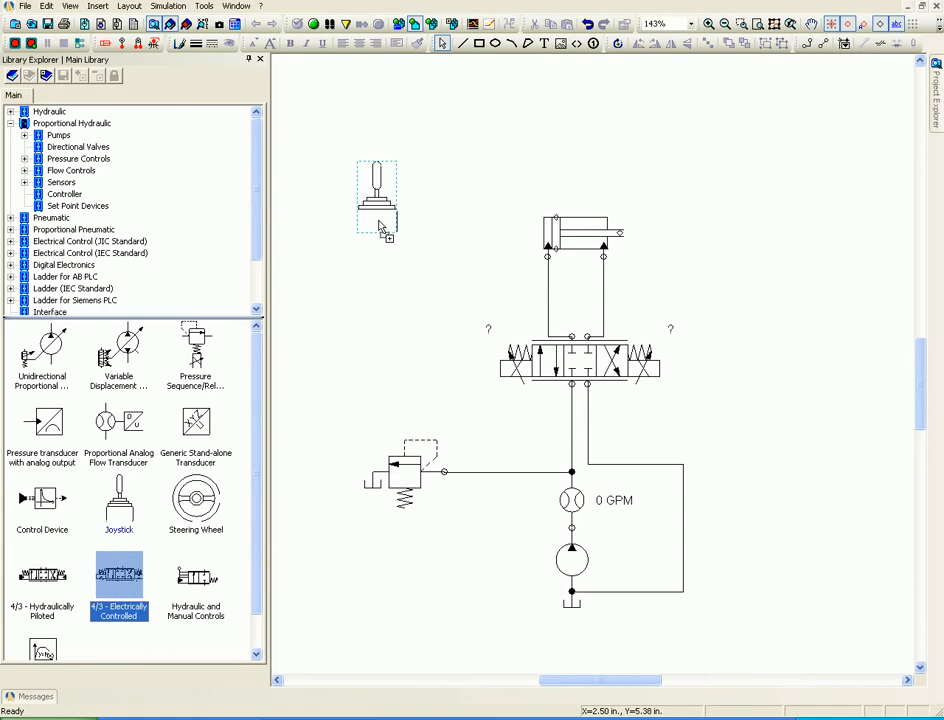
click(376, 190)
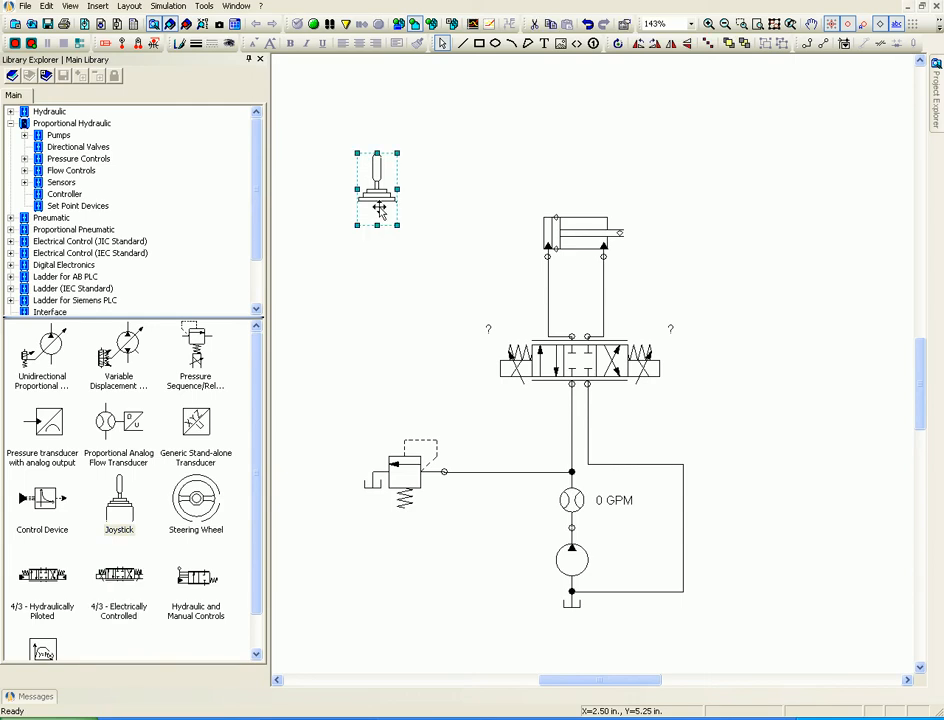
click(76, 206)
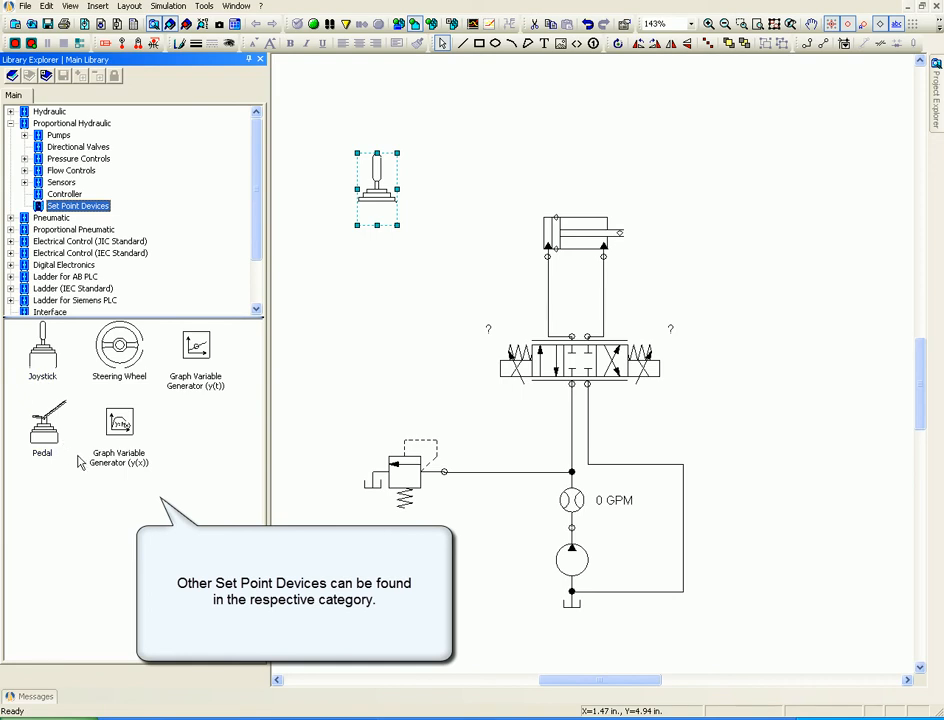
mouse_move(404, 344)
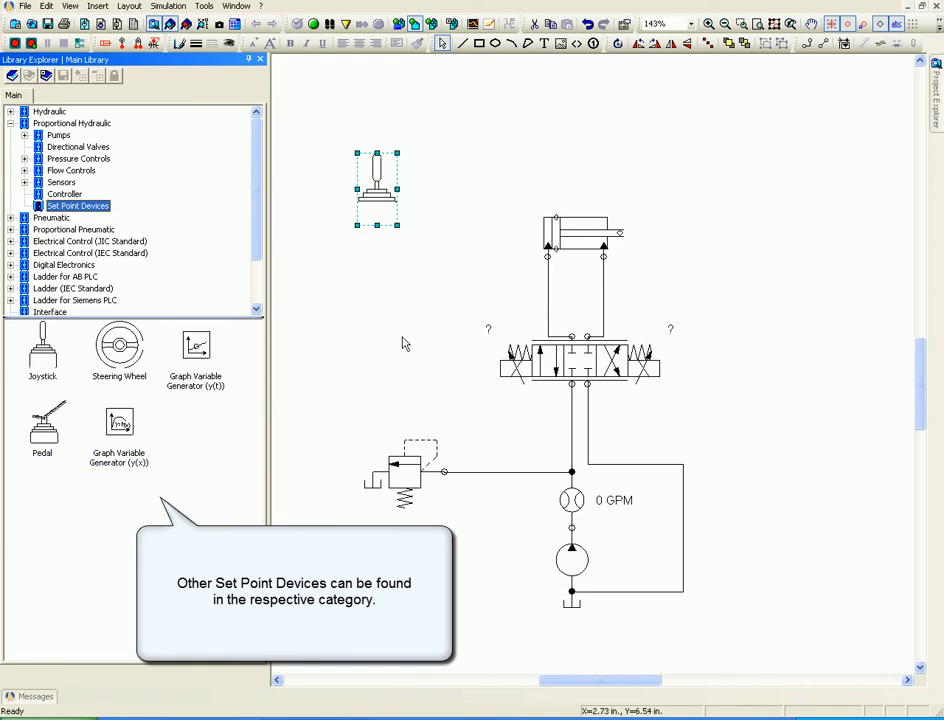
click(580, 362)
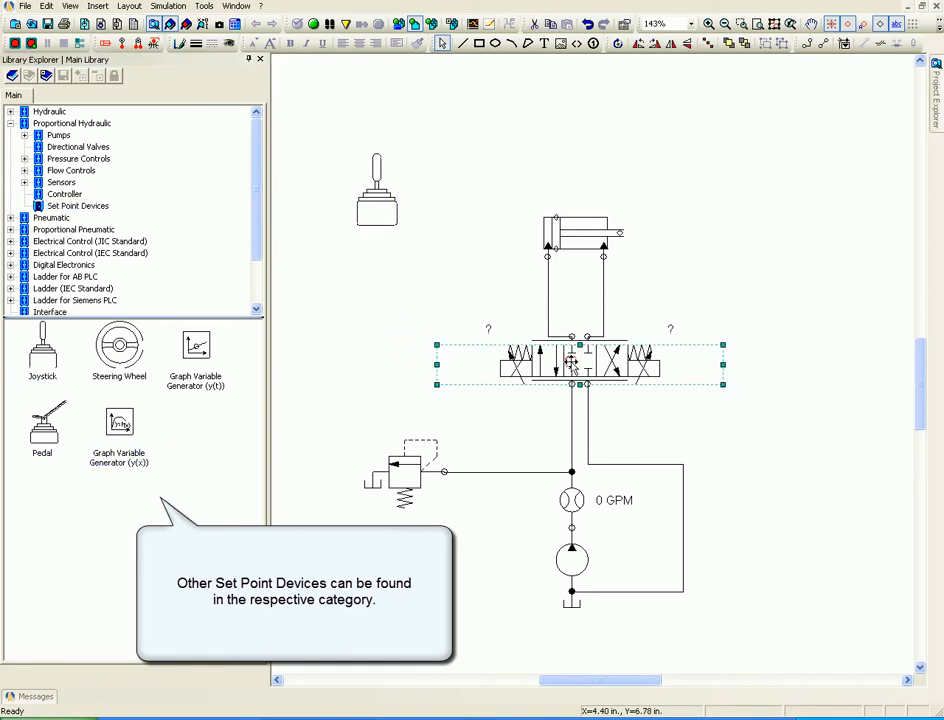
Review the valve's basic and advanced technical data and bring up its solenoid settings
double_click(580, 362)
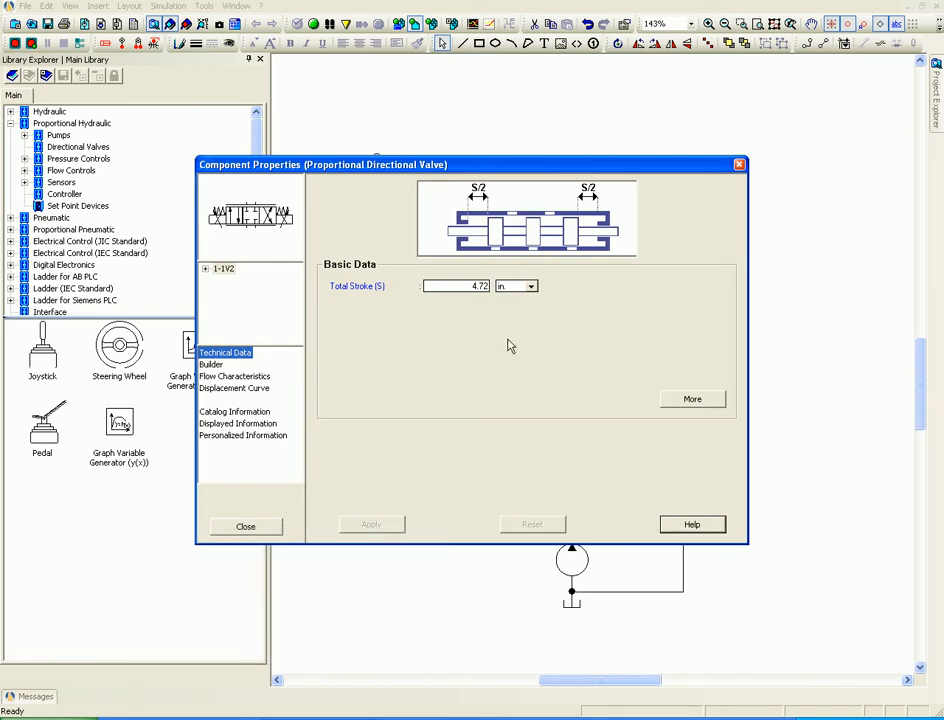
mouse_move(444, 300)
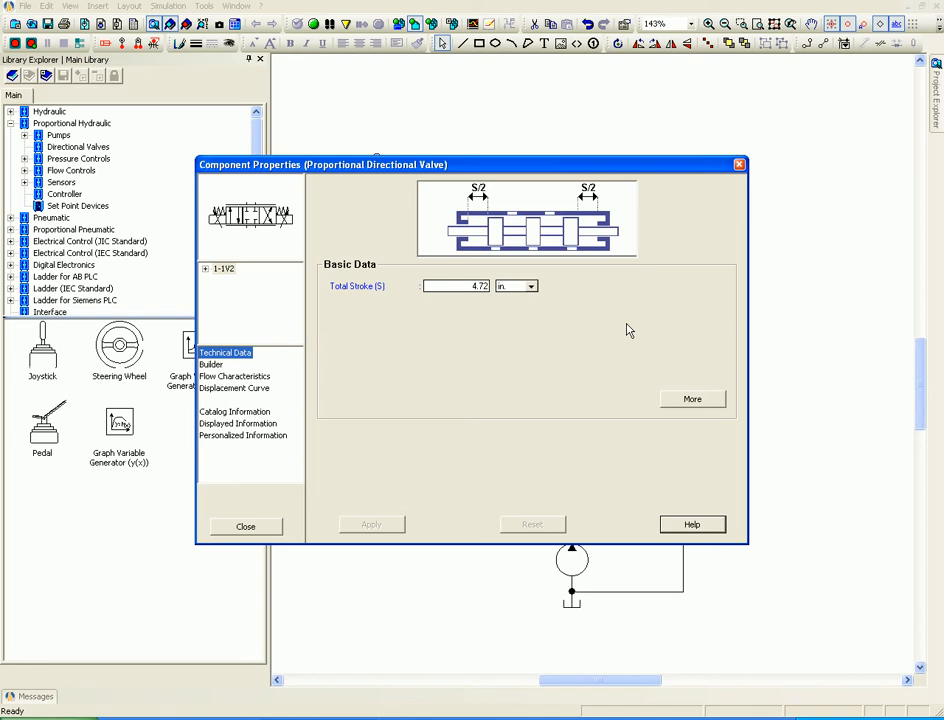
click(692, 400)
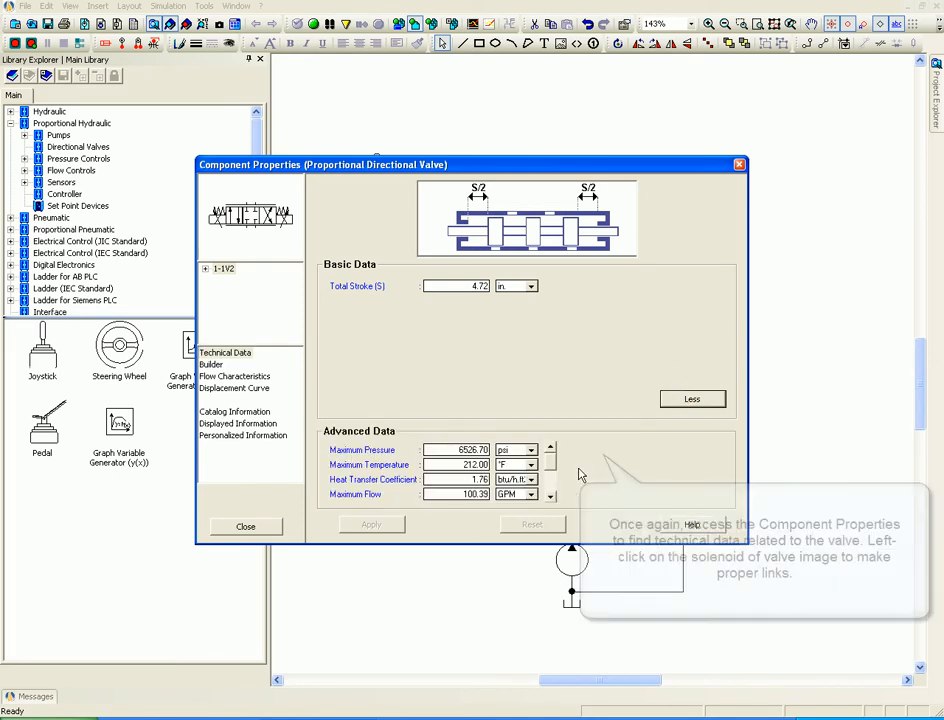
click(550, 494)
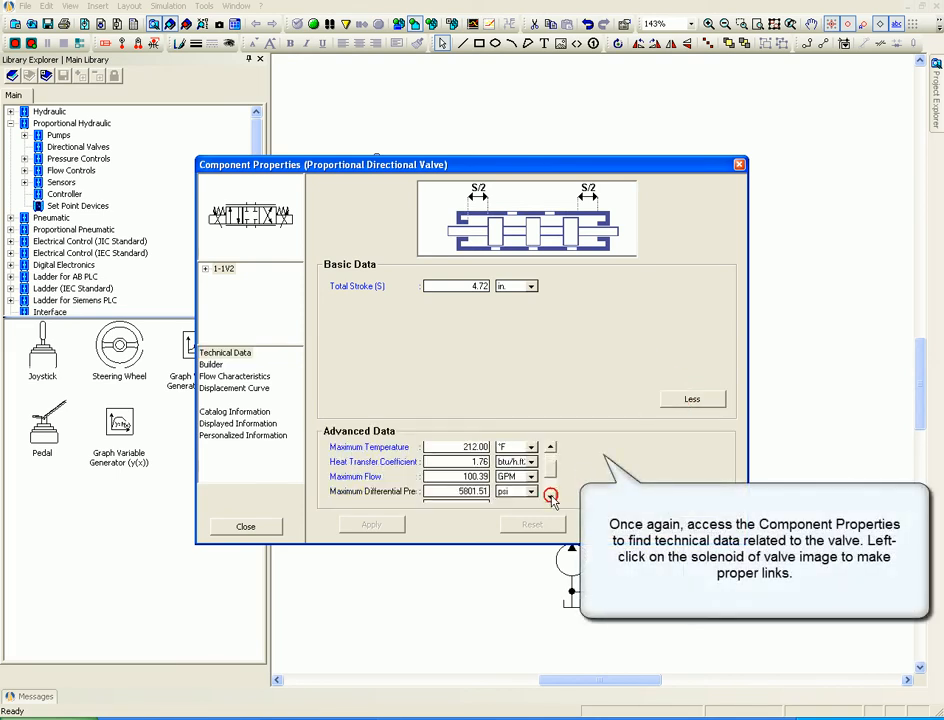
click(550, 448)
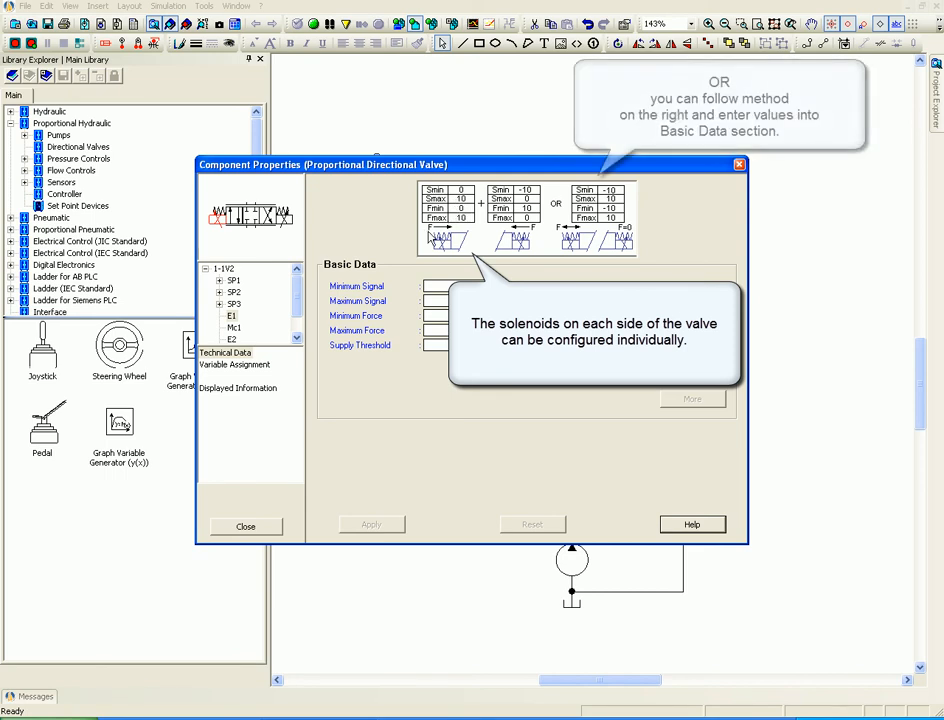
mouse_move(536, 248)
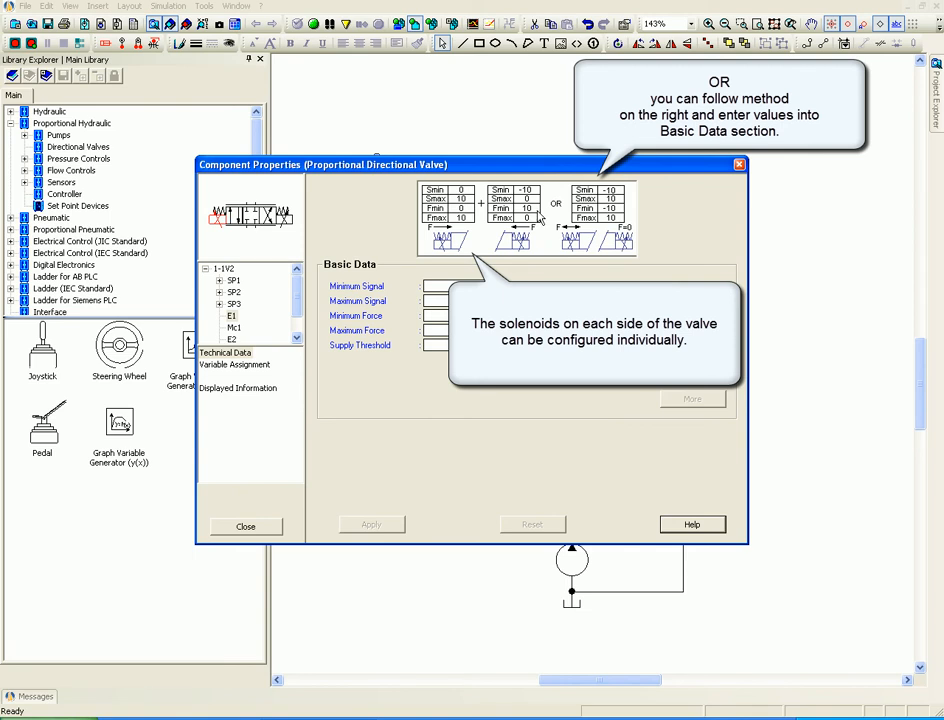
mouse_move(560, 200)
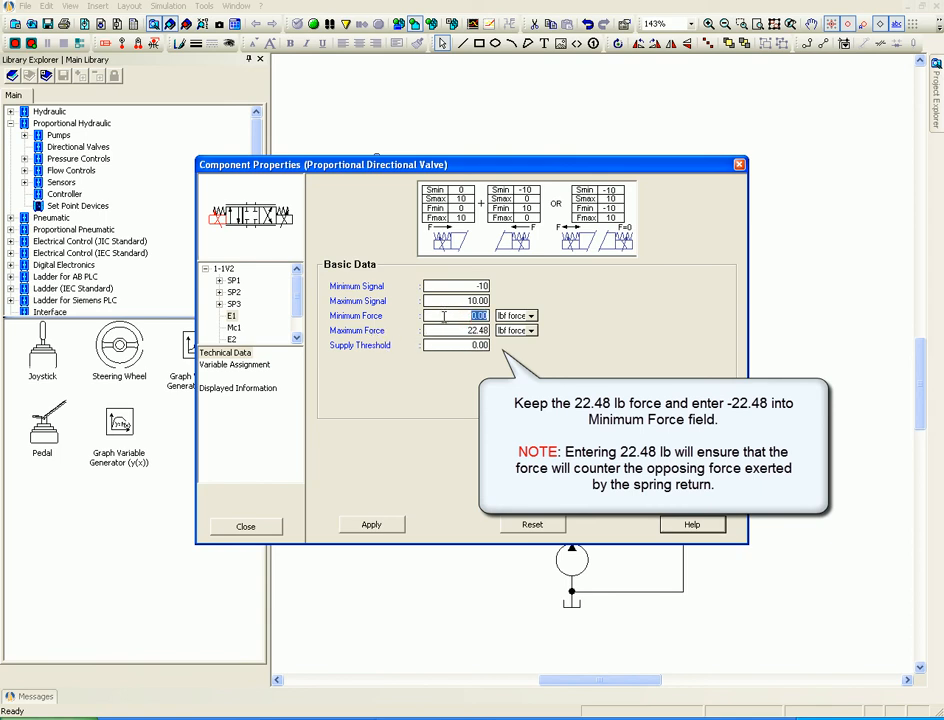
Set the solenoid Minimum Force to -22.48 lbf against the 22.48 lbf maximum and apply
text(-22.48)
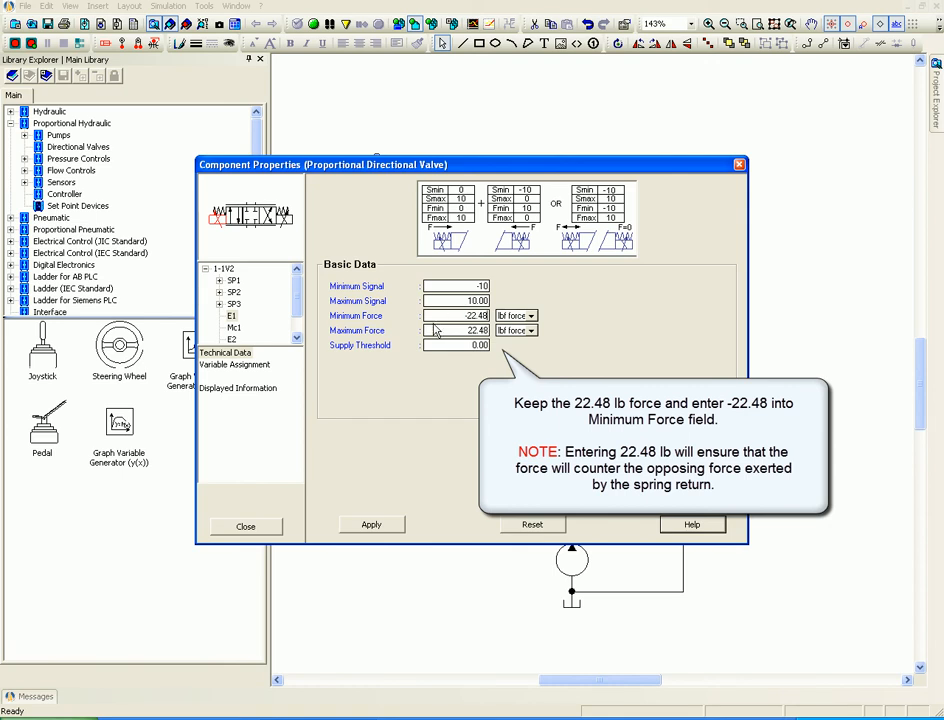
mouse_move(448, 408)
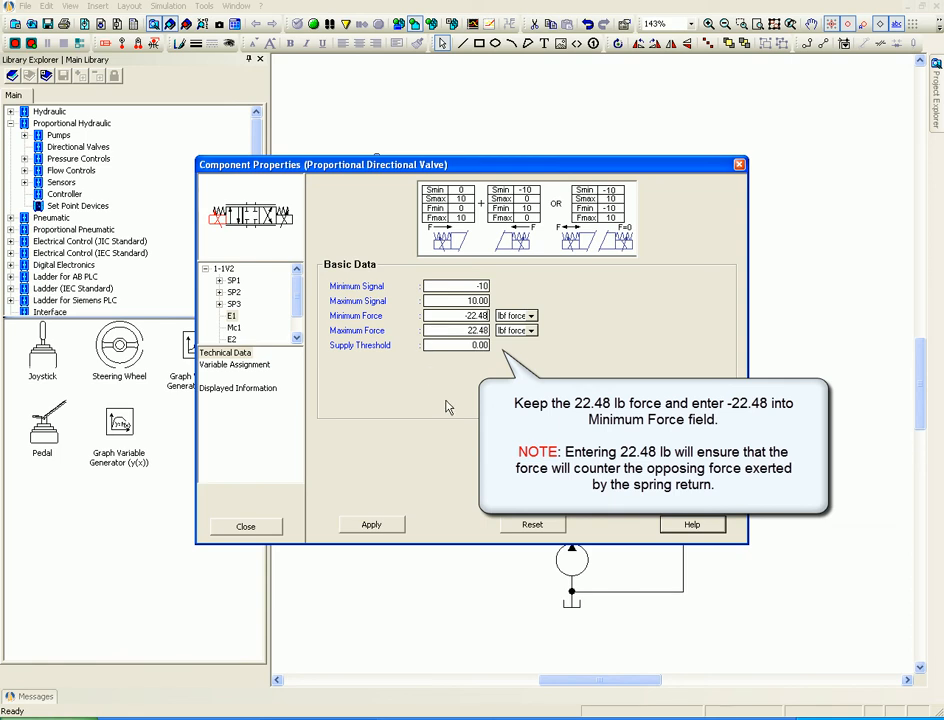
click(370, 524)
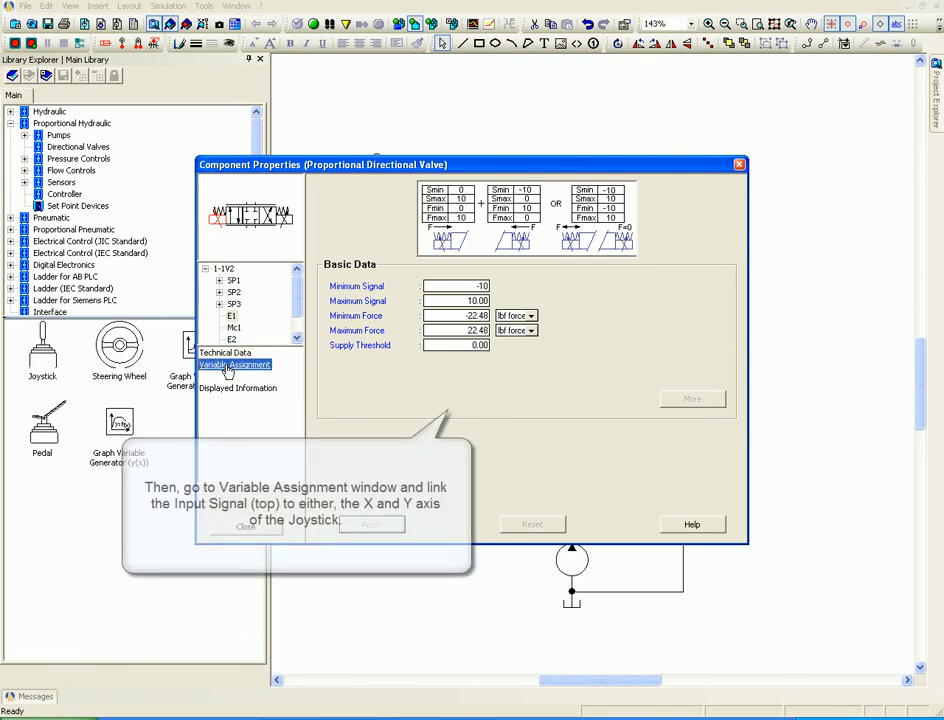
In Variable Assignment, link the joystick's JY_X output to the solenoid input signal
click(236, 364)
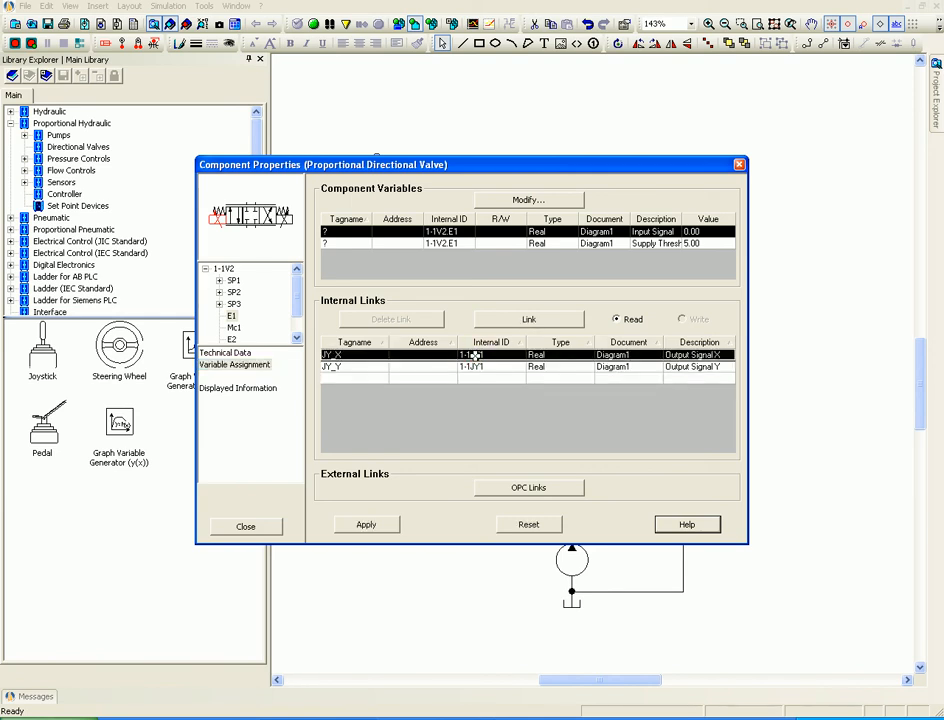
click(528, 318)
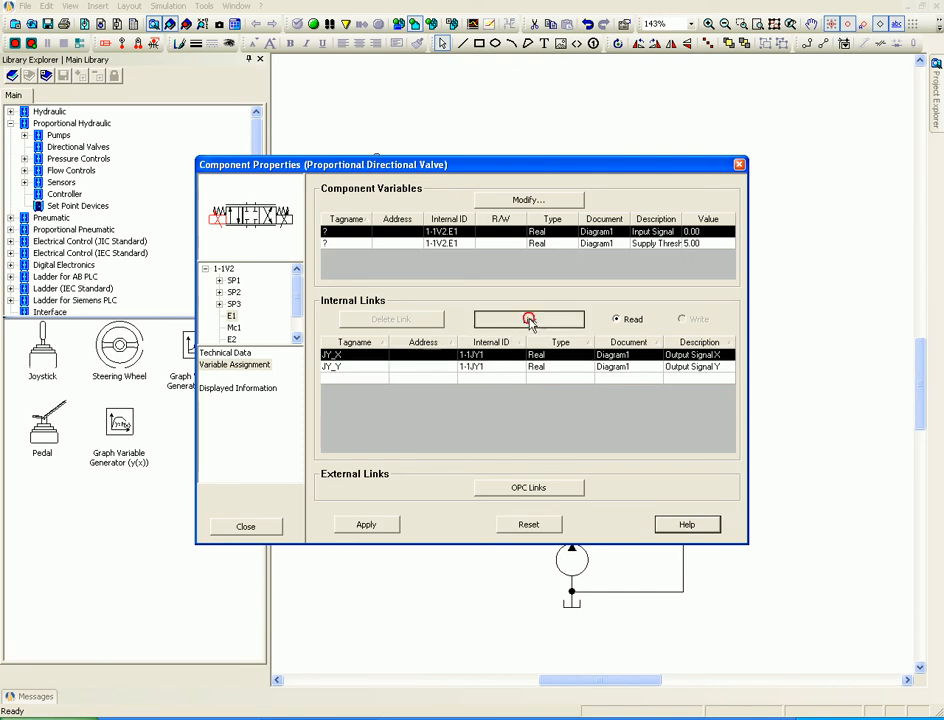
click(528, 320)
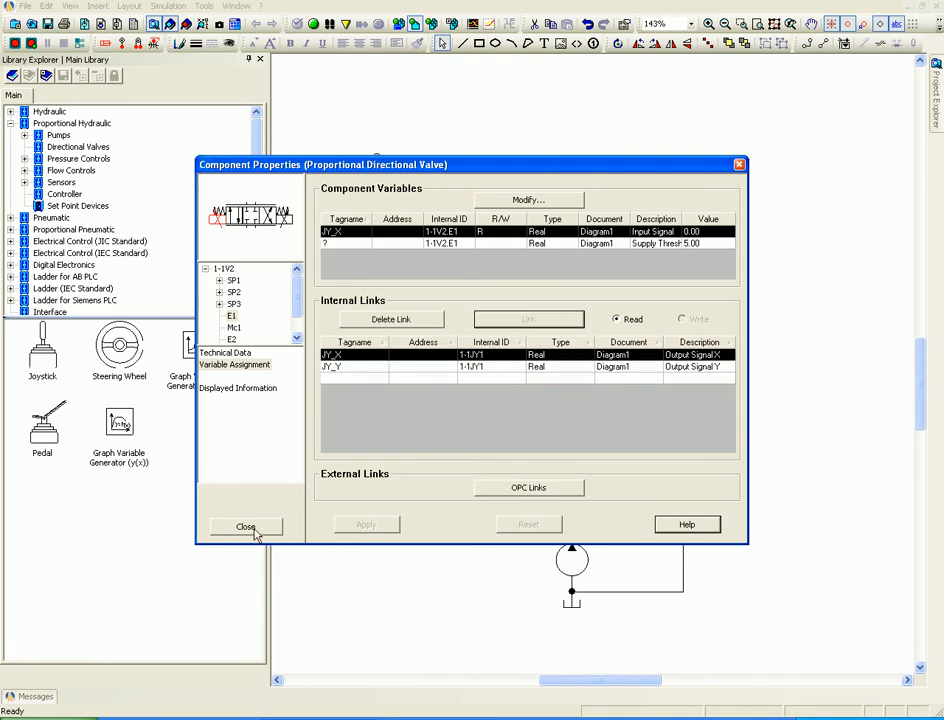
Close the valve properties, answering Oui to keep the changes
click(244, 528)
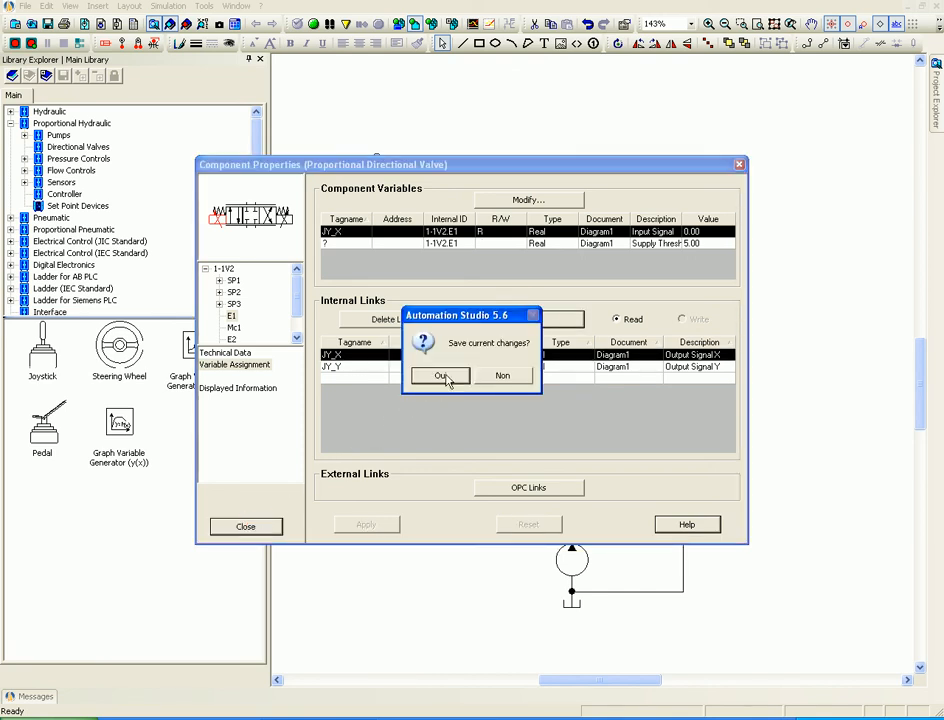
click(440, 376)
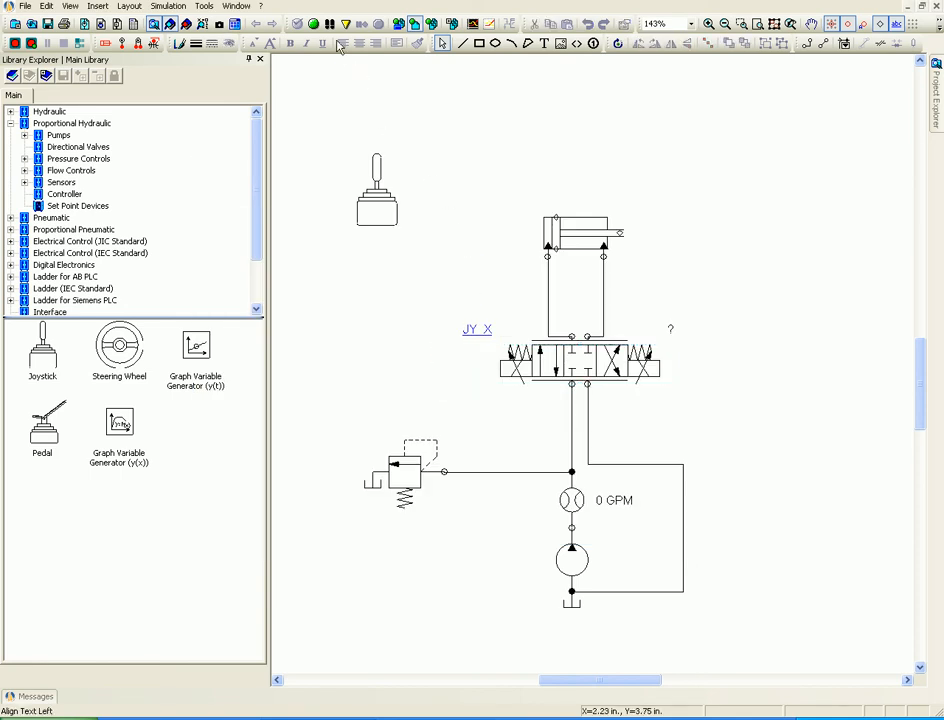
Start Normal Simulation and bring up the joystick's X–Y control window
click(312, 24)
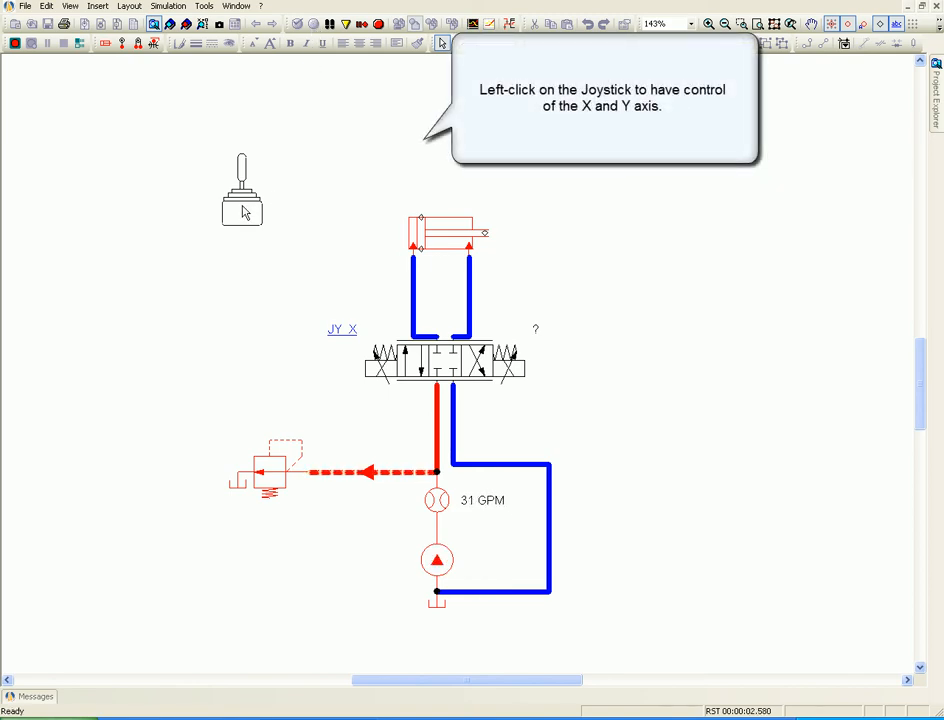
click(240, 190)
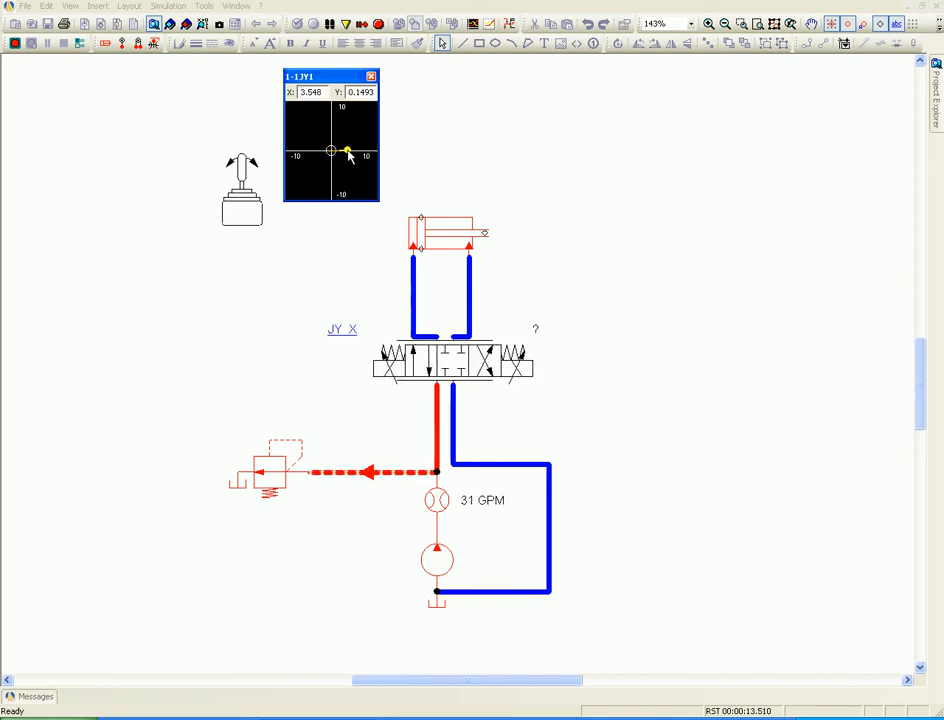
Drag the joystick handle right and left along X to extend and retract the cylinder
drag(348, 152, 360, 152)
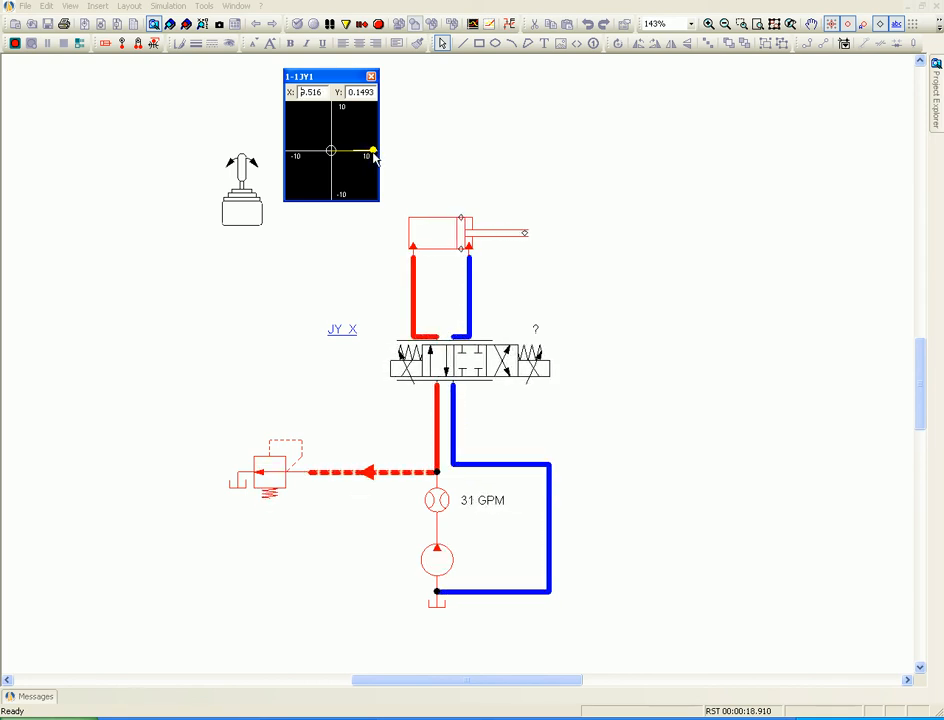
drag(372, 152, 330, 152)
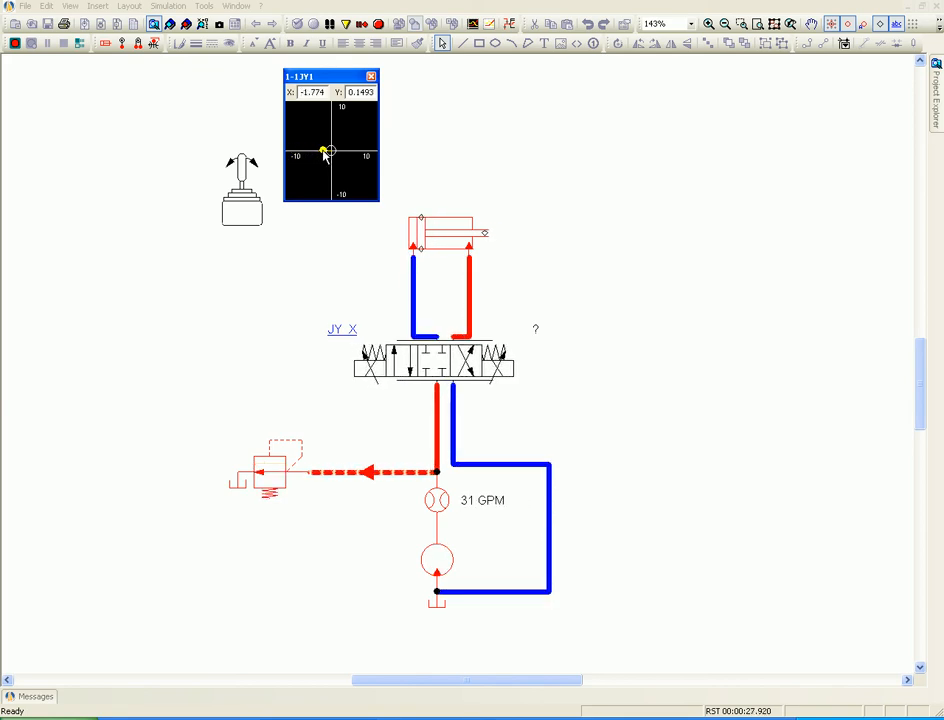
drag(324, 150, 362, 150)
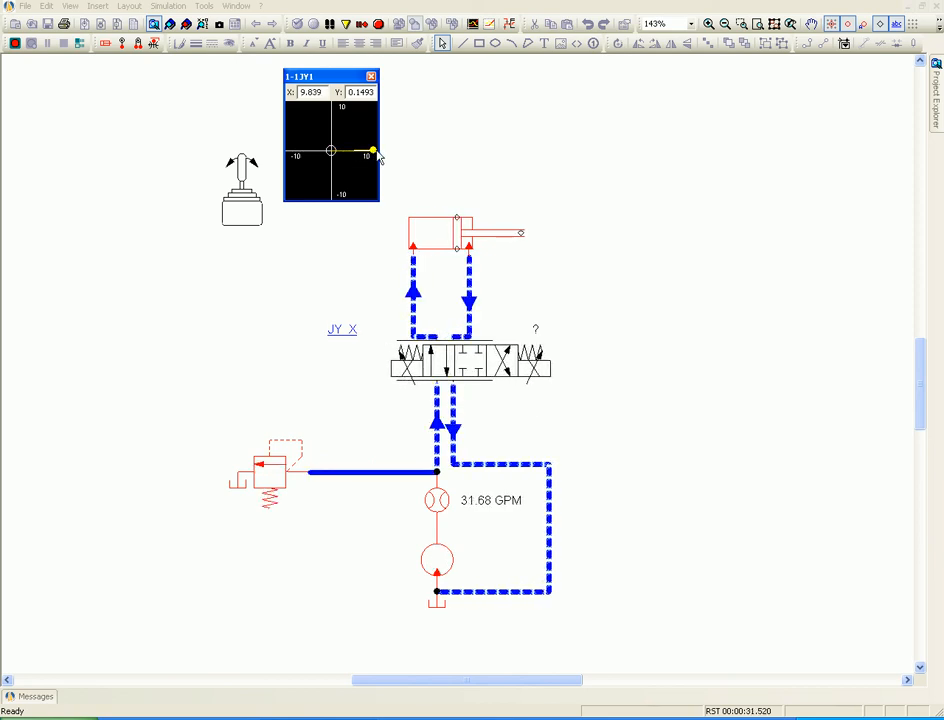
drag(372, 150, 360, 150)
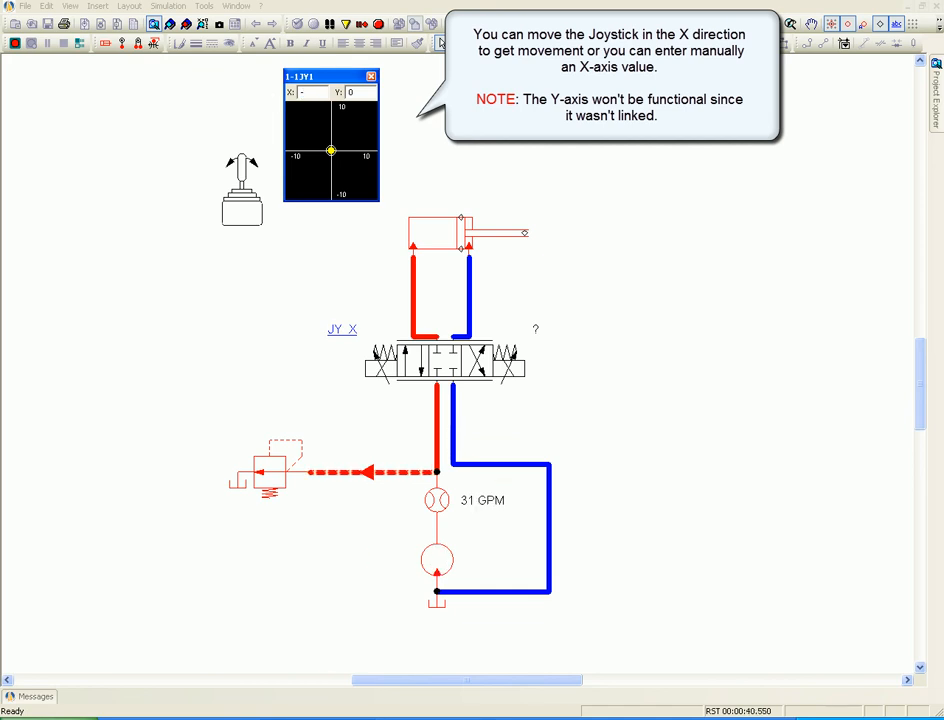
drag(330, 152, 298, 152)
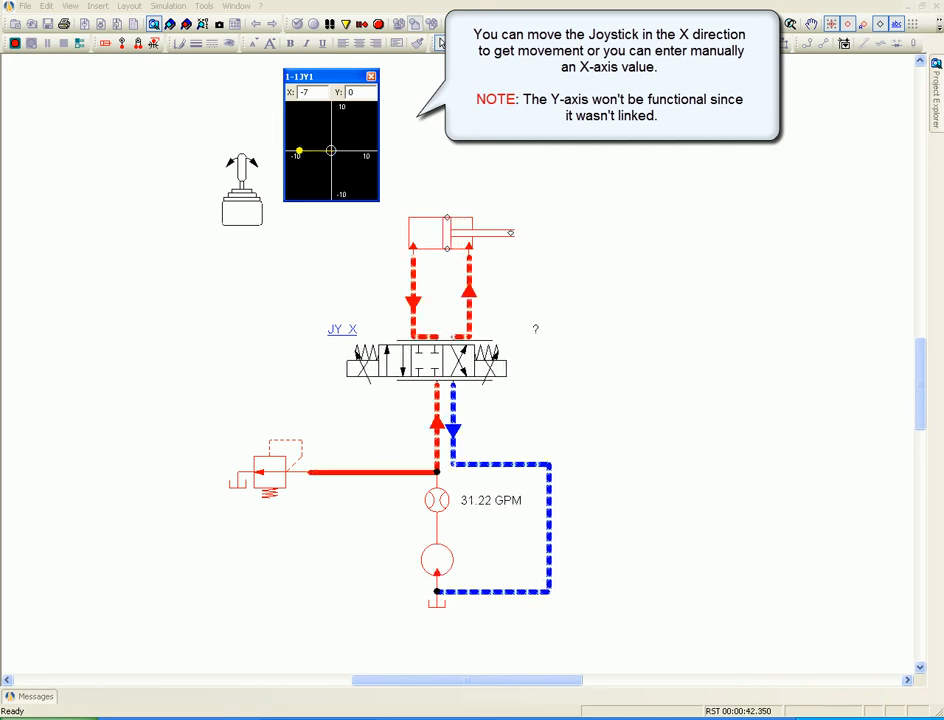